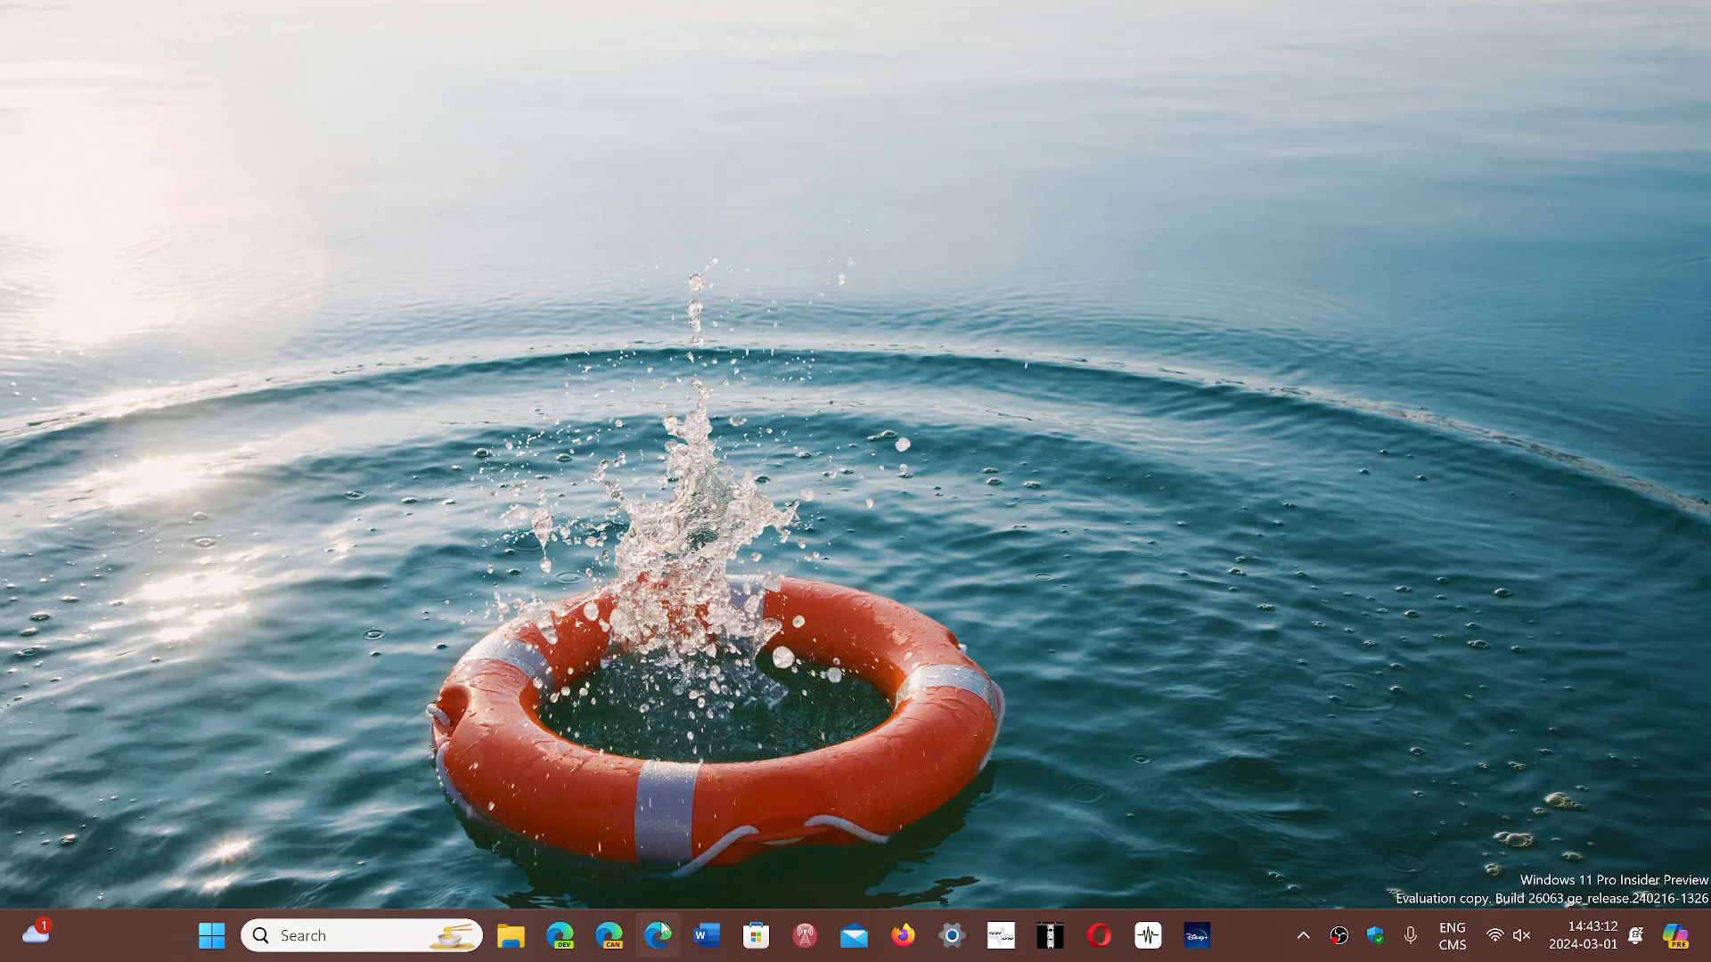
Step: Launch Edge and reach About Microsoft Edge via Help and feedback, showing version 122.0.2365.59 up to date
click(660, 930)
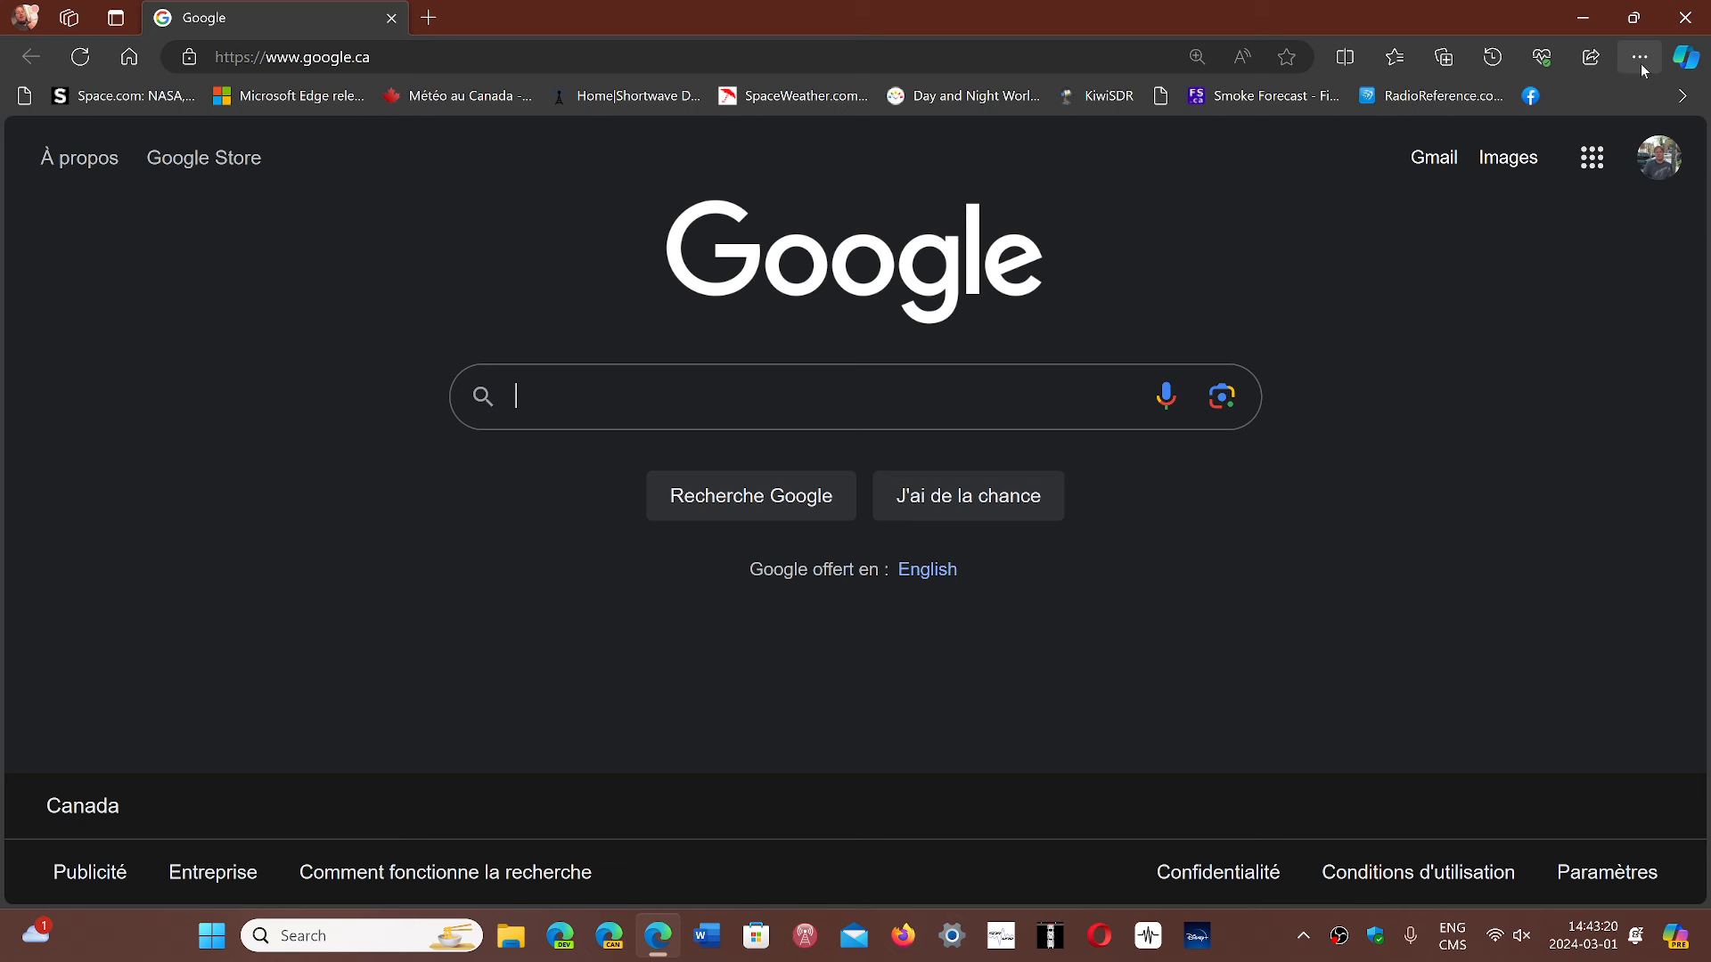
click(1640, 57)
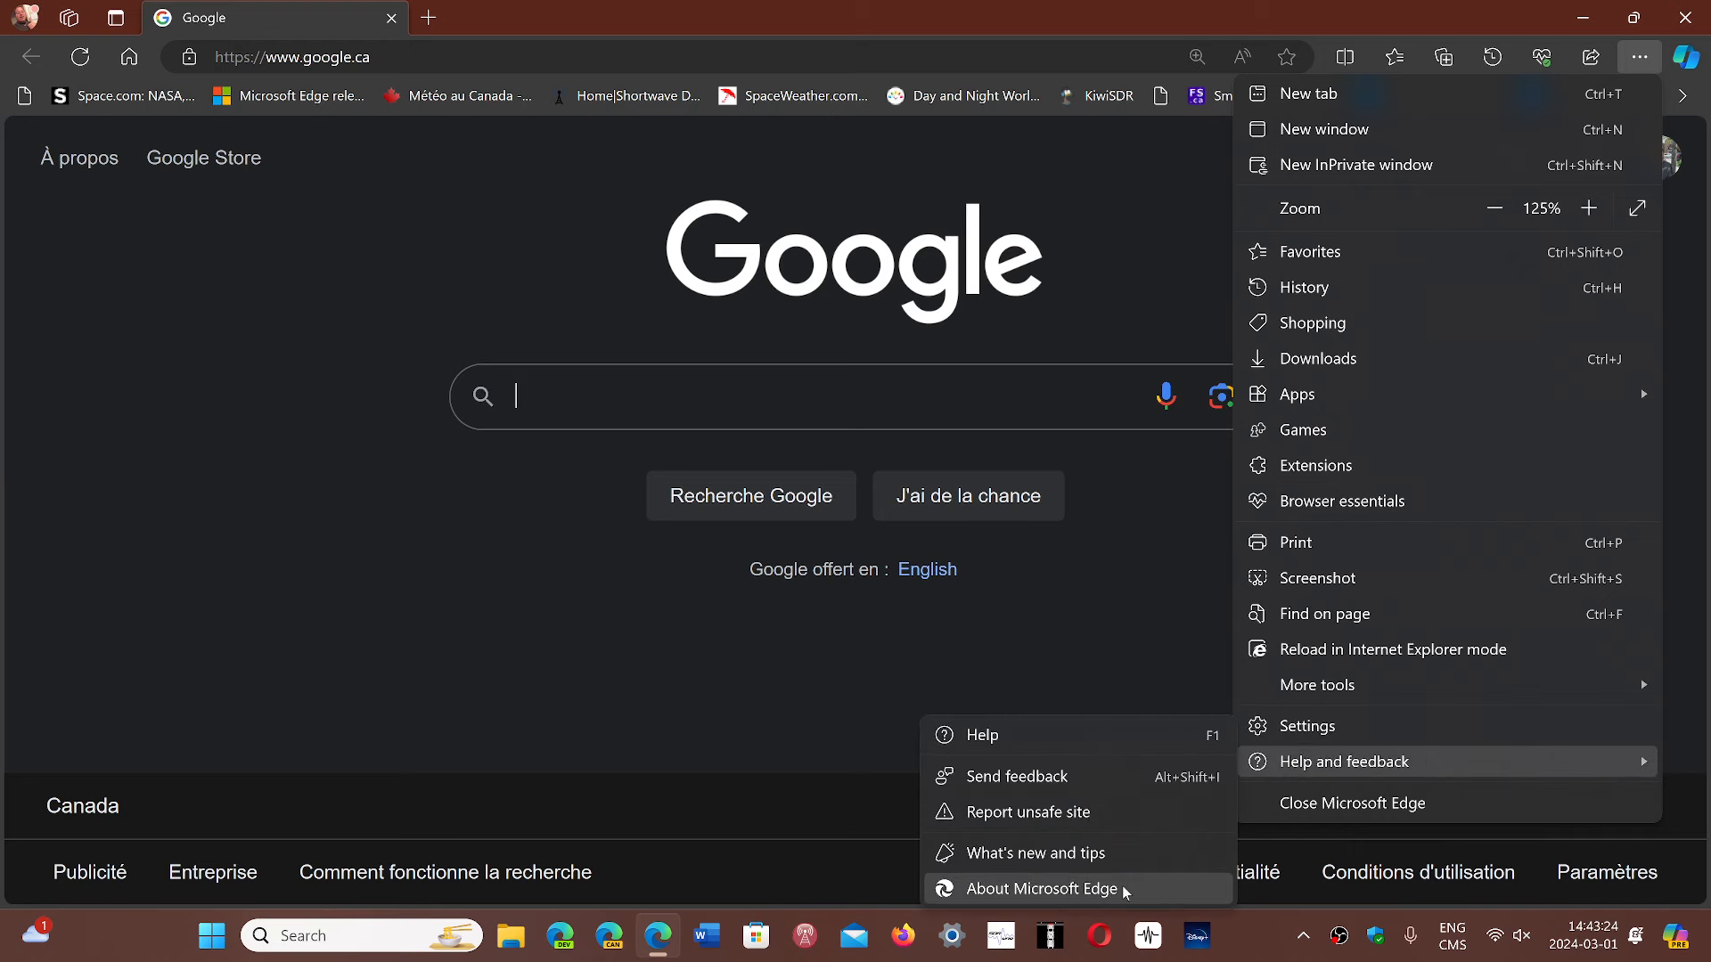
click(1041, 888)
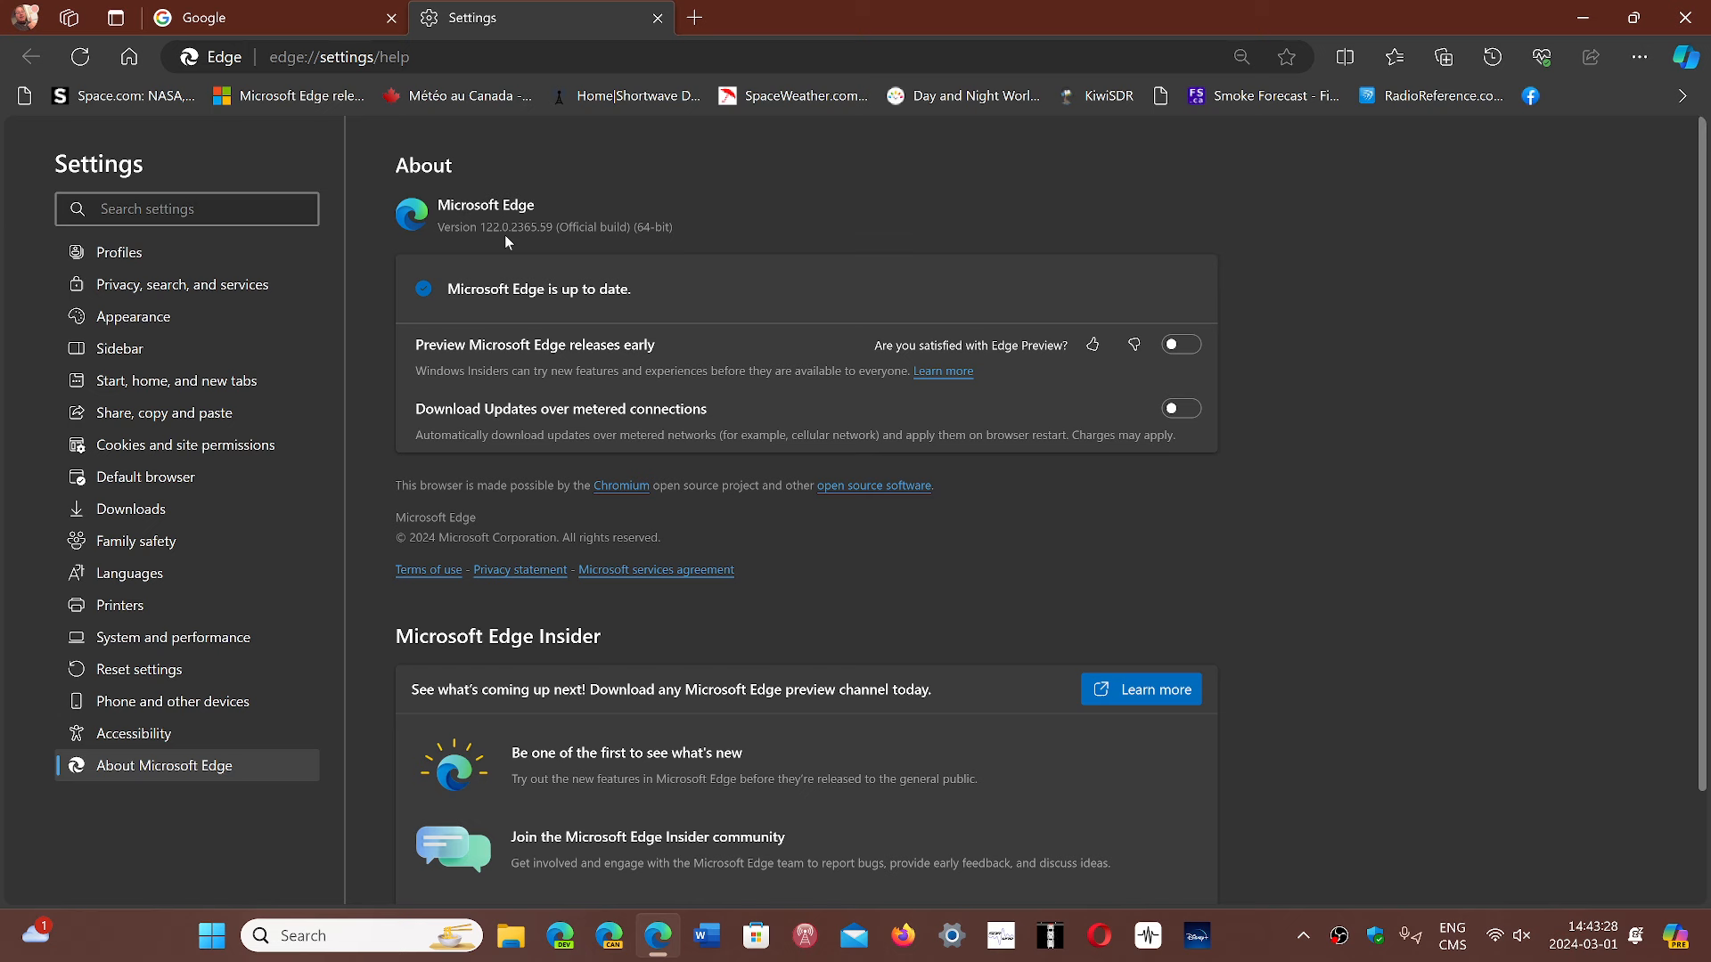
mouse_move(538, 246)
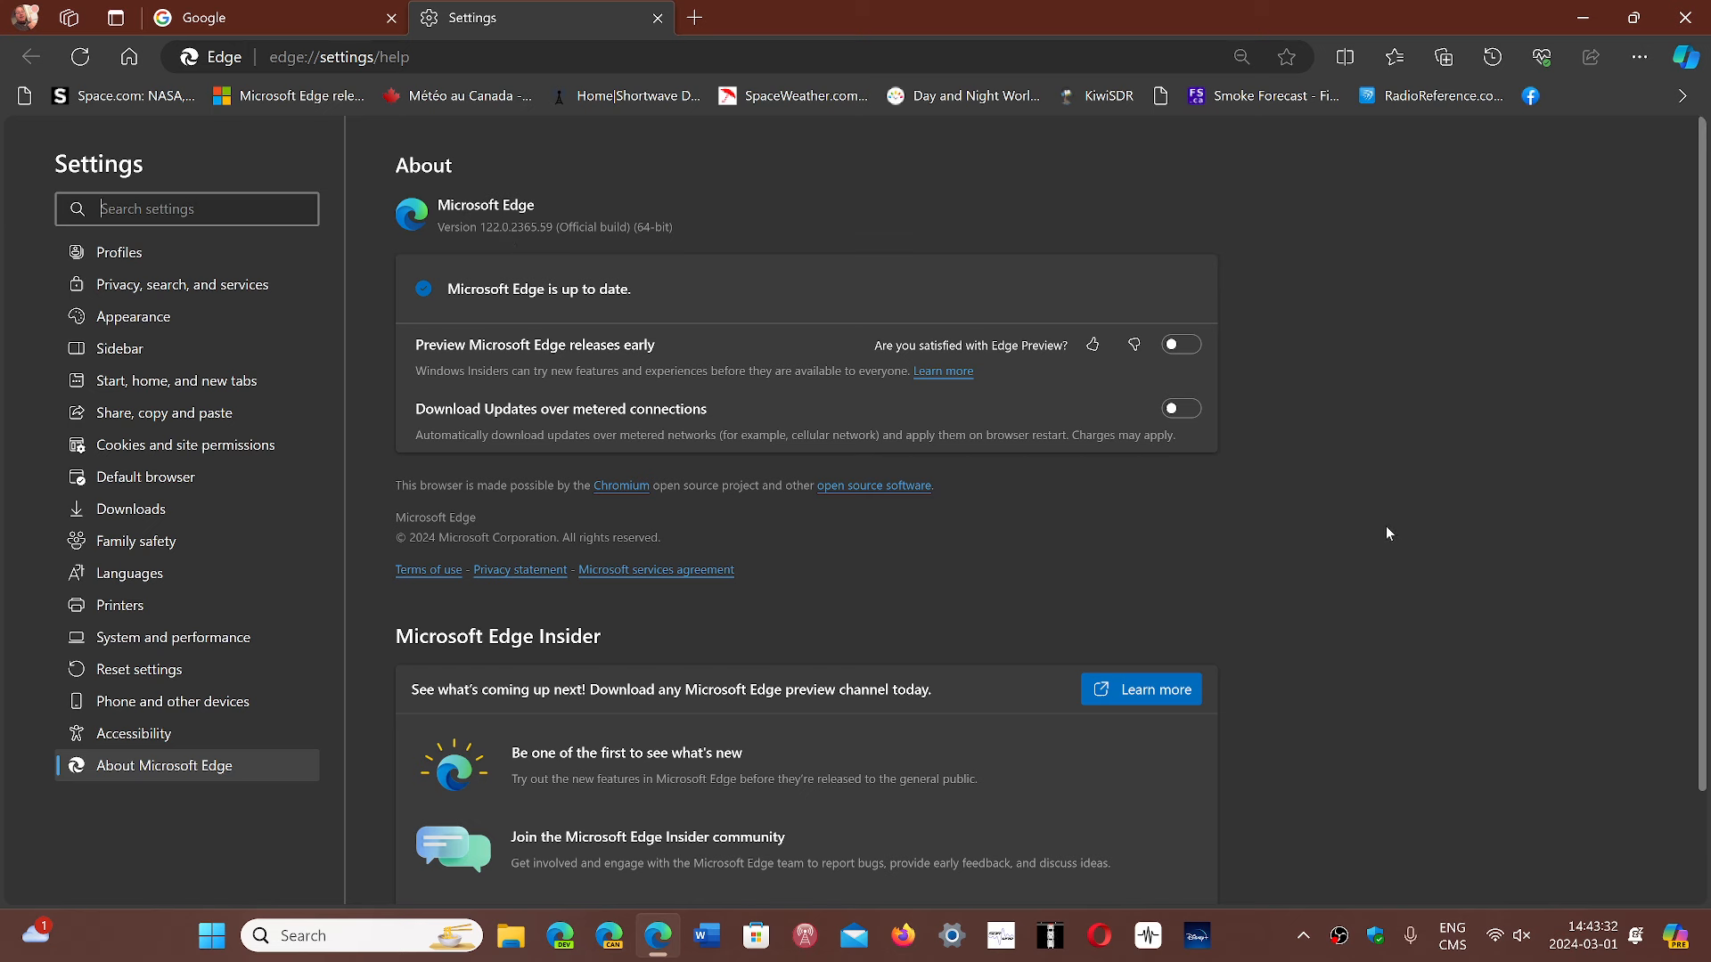
mouse_move(1515, 731)
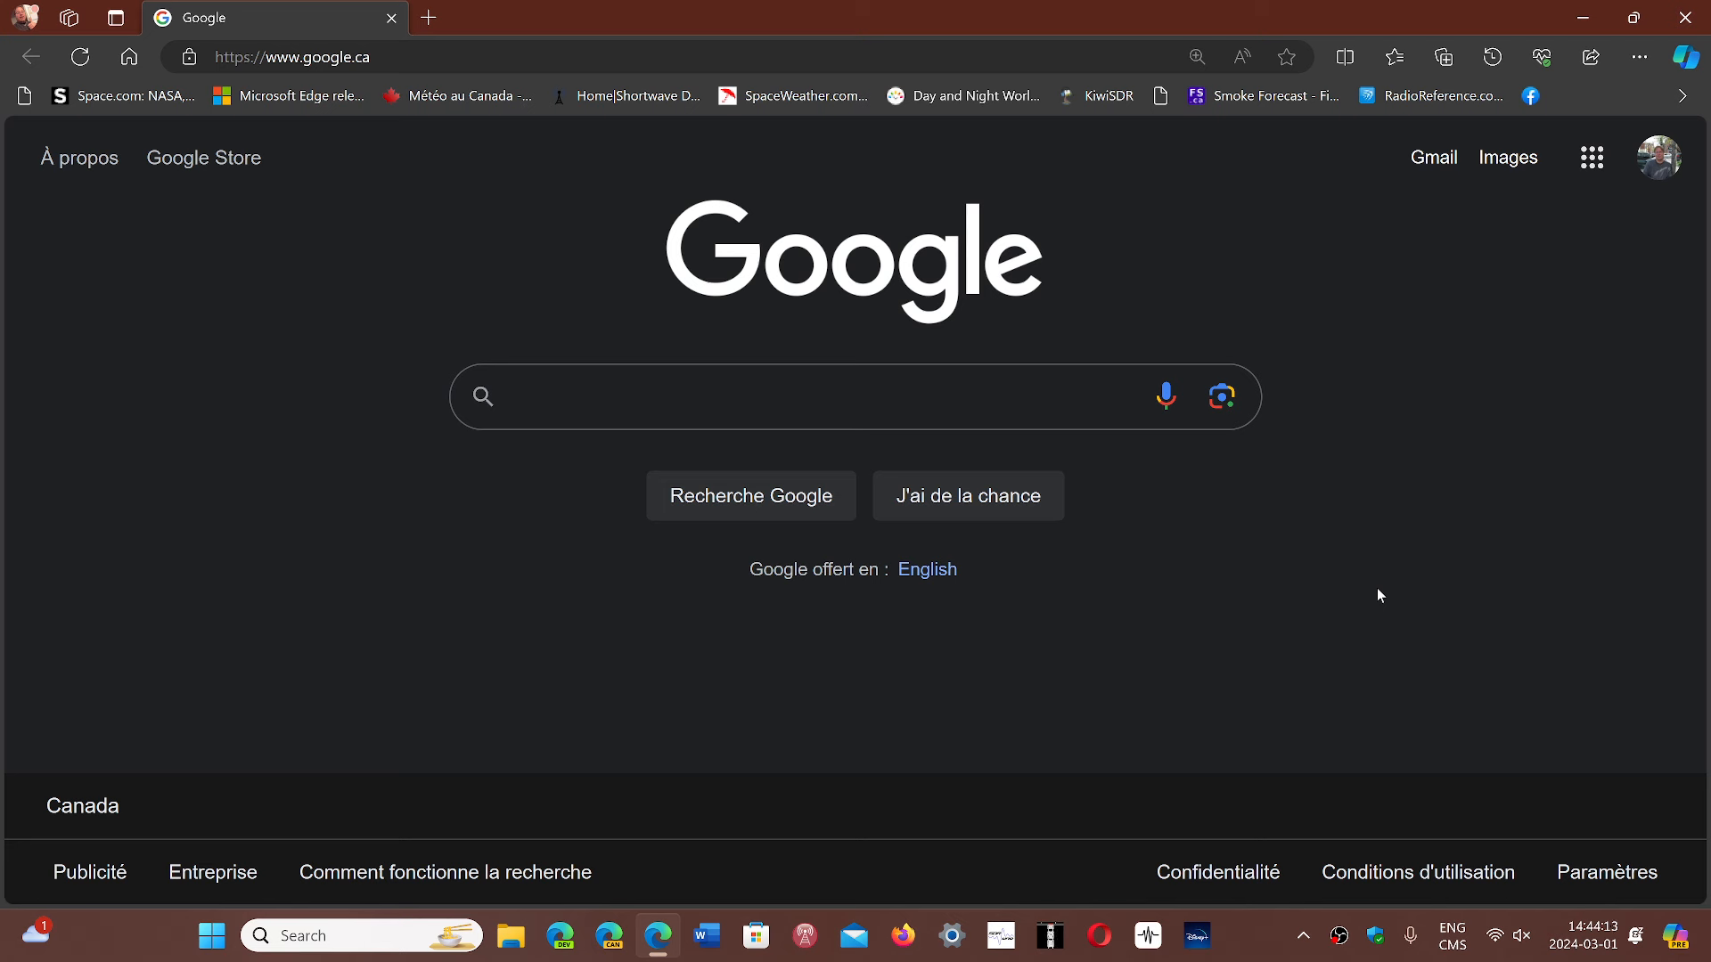
mouse_move(1438, 414)
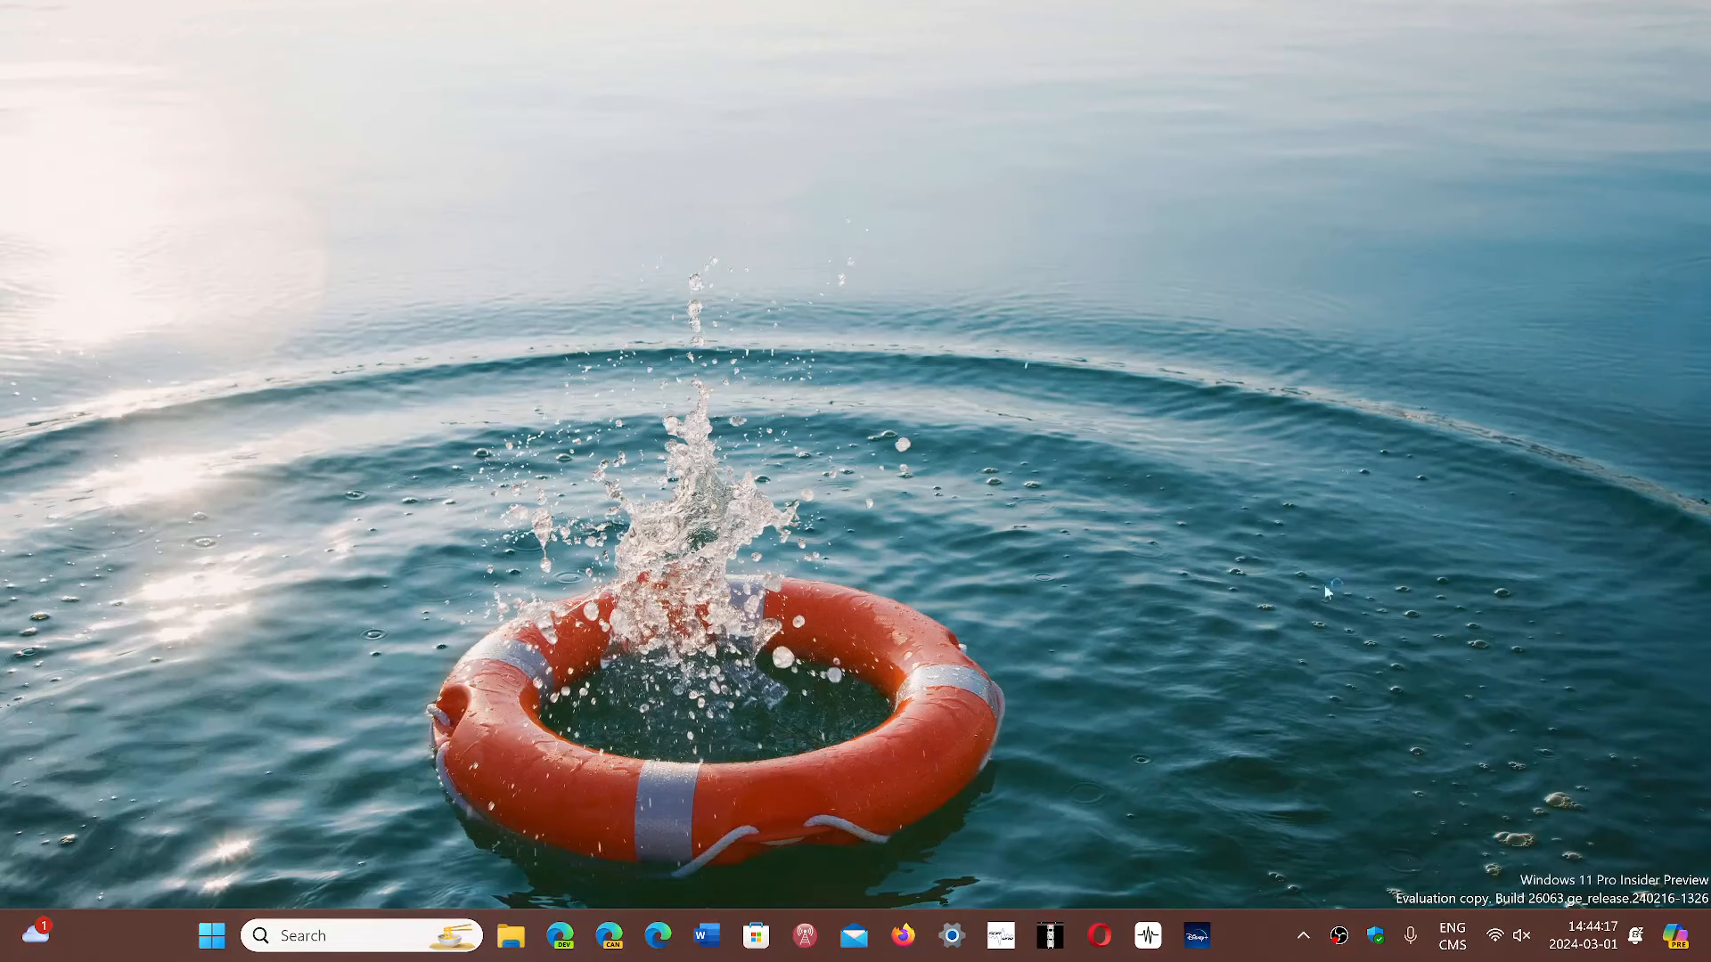
mouse_move(1305, 685)
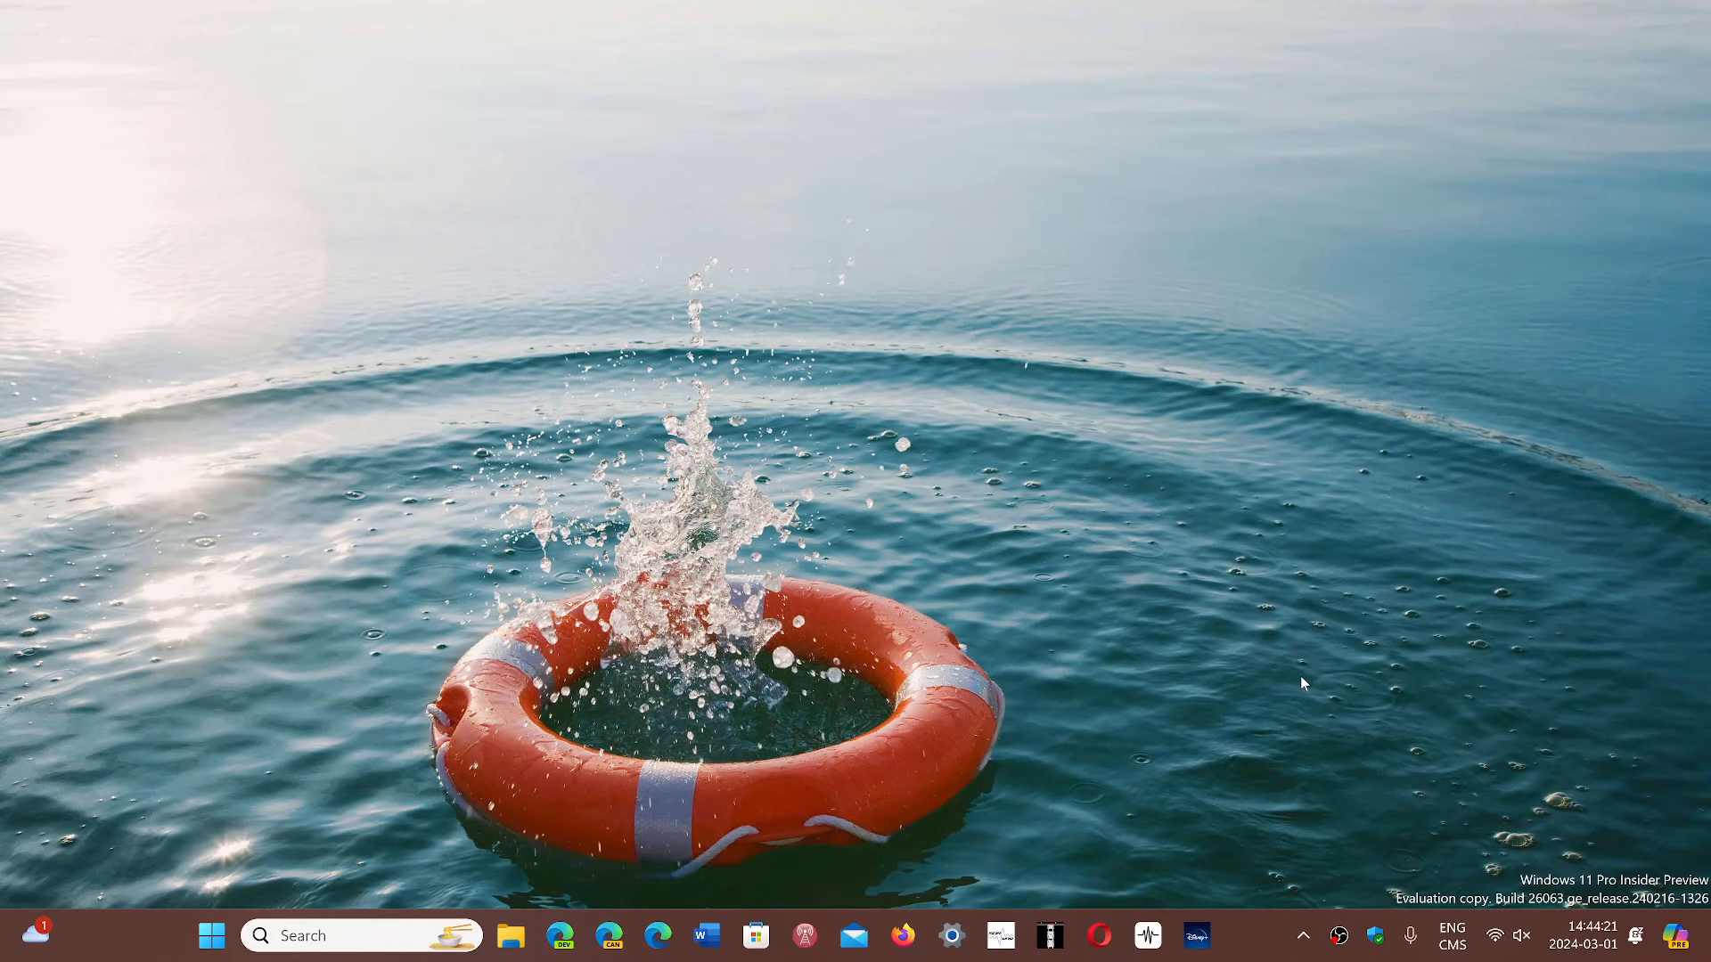
mouse_move(1249, 947)
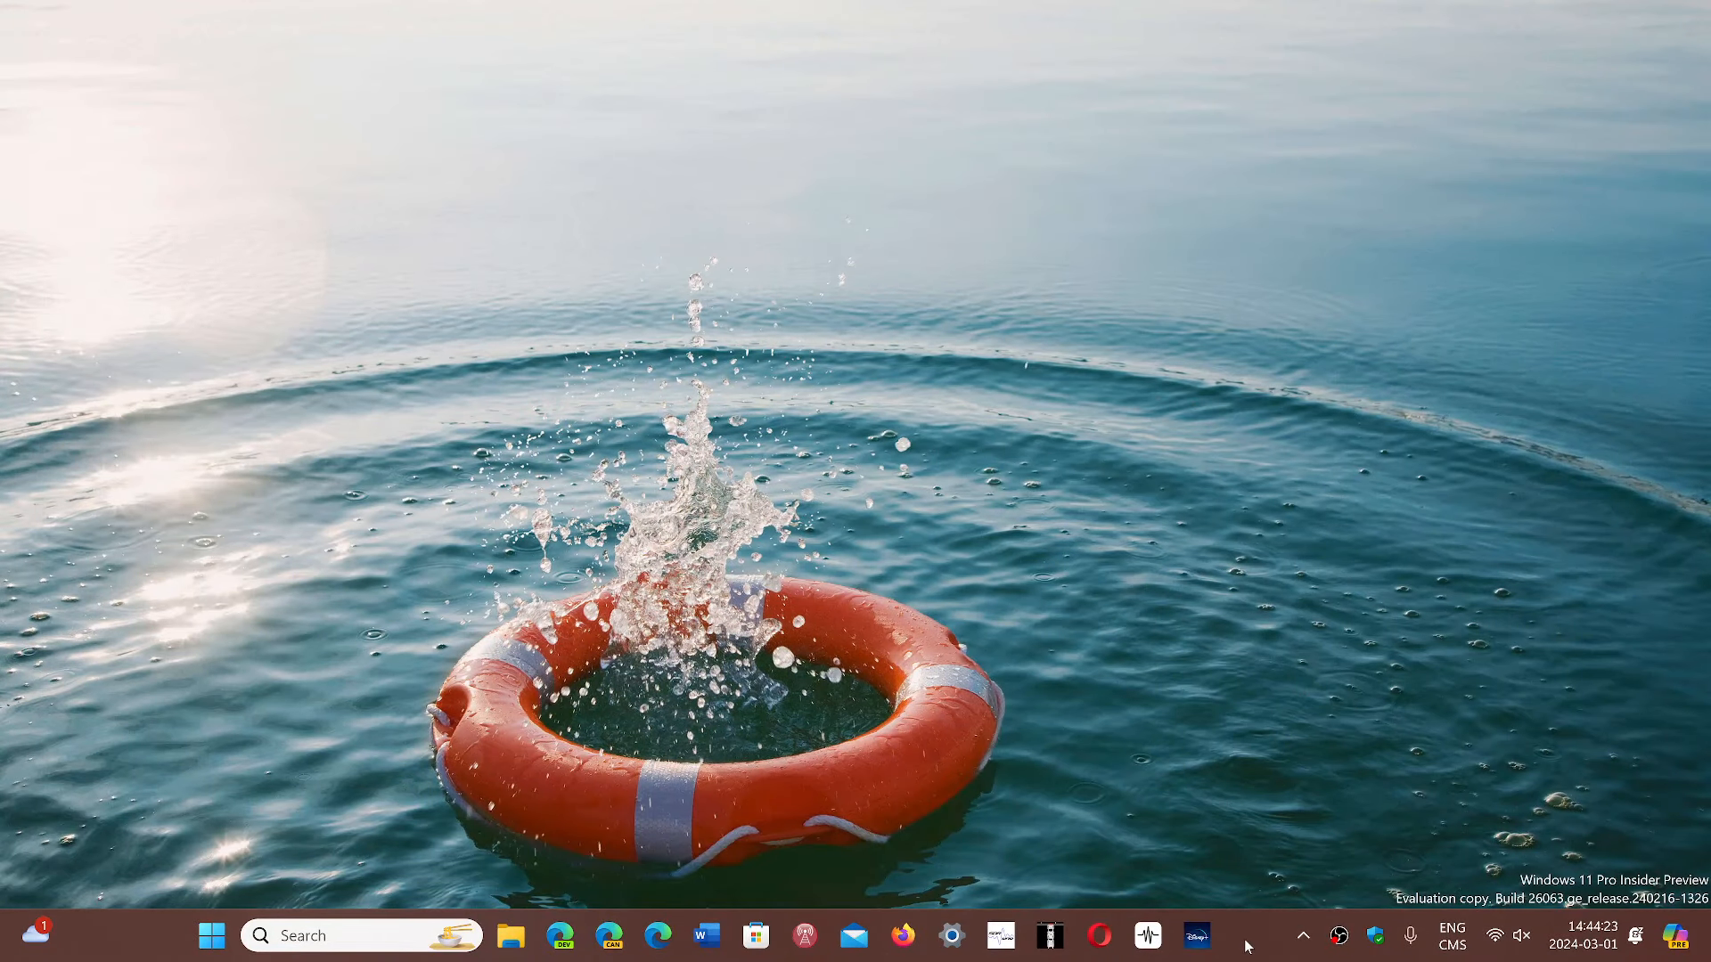